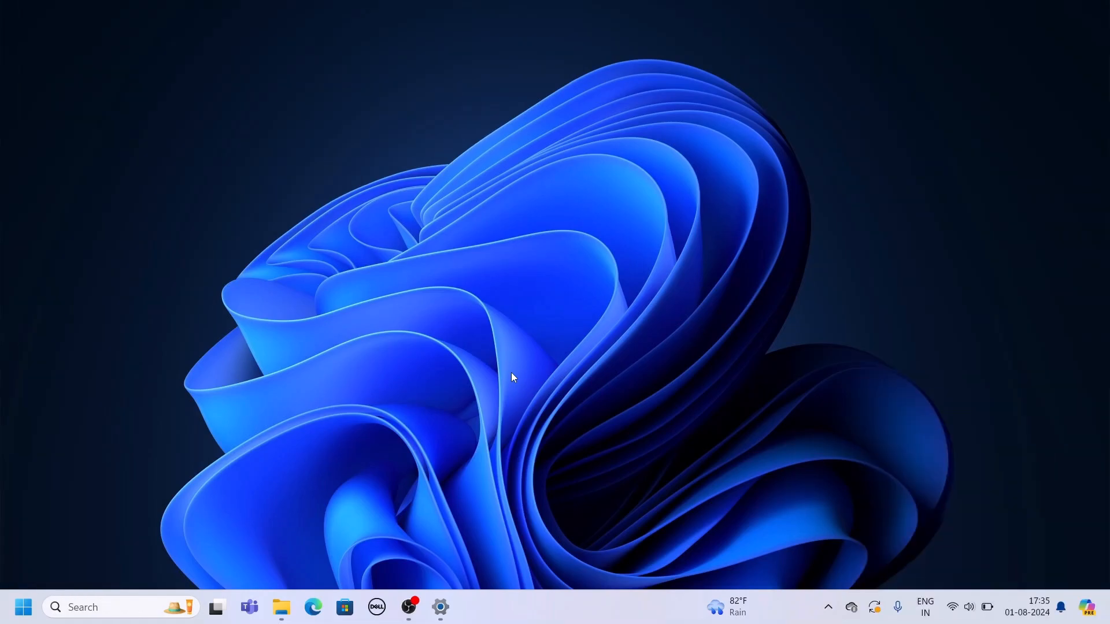
mouse_move(133, 607)
text(cmd)
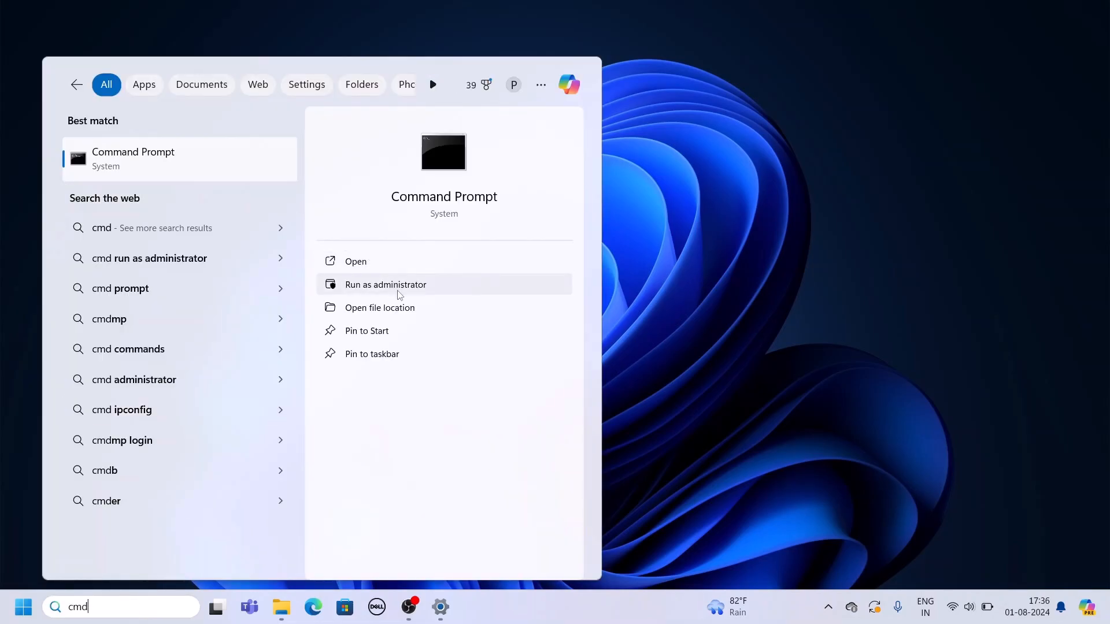
Run powercfg /batteryreport /output "C:\battery_report.html" in an admin prompt and browse to C: in File Explorer
click(385, 285)
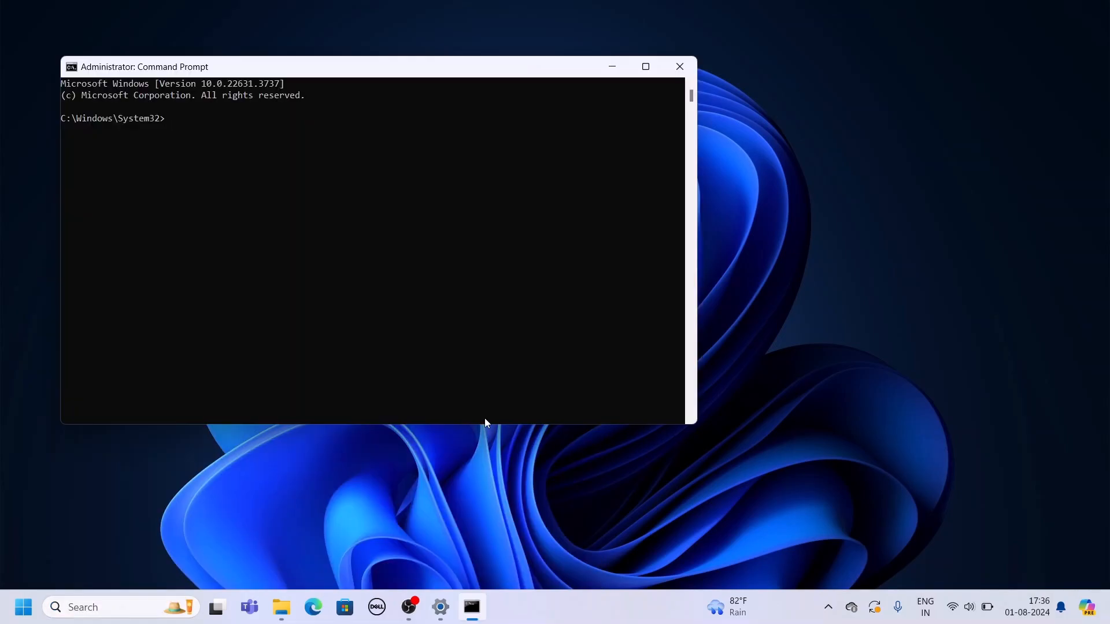
text(powercfg /batteryreport /output "C:\battery_report.html")
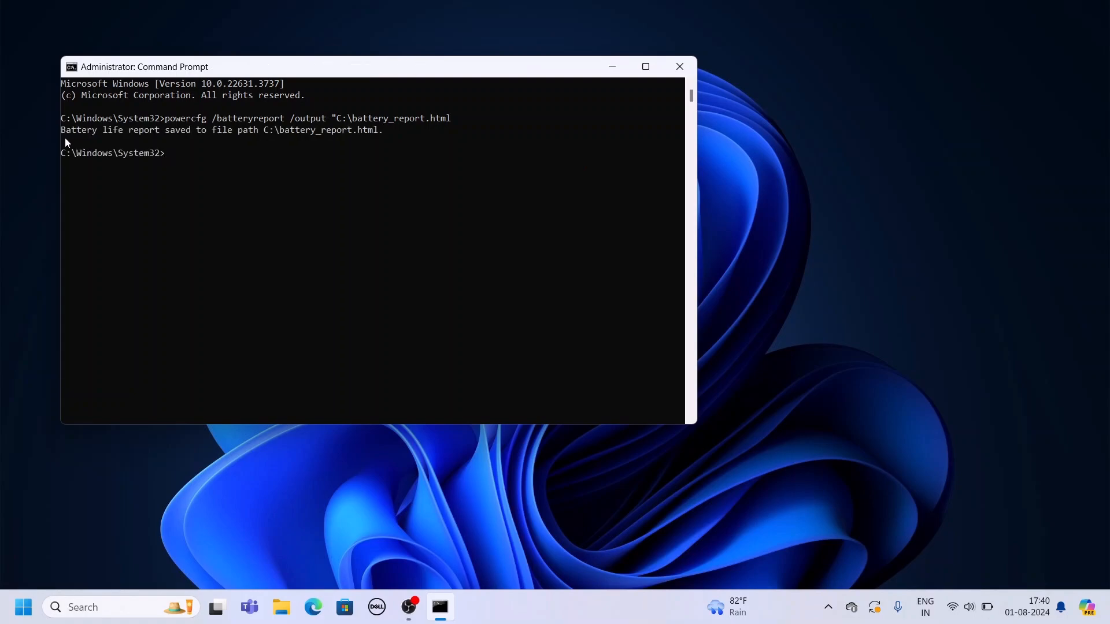
mouse_move(258, 147)
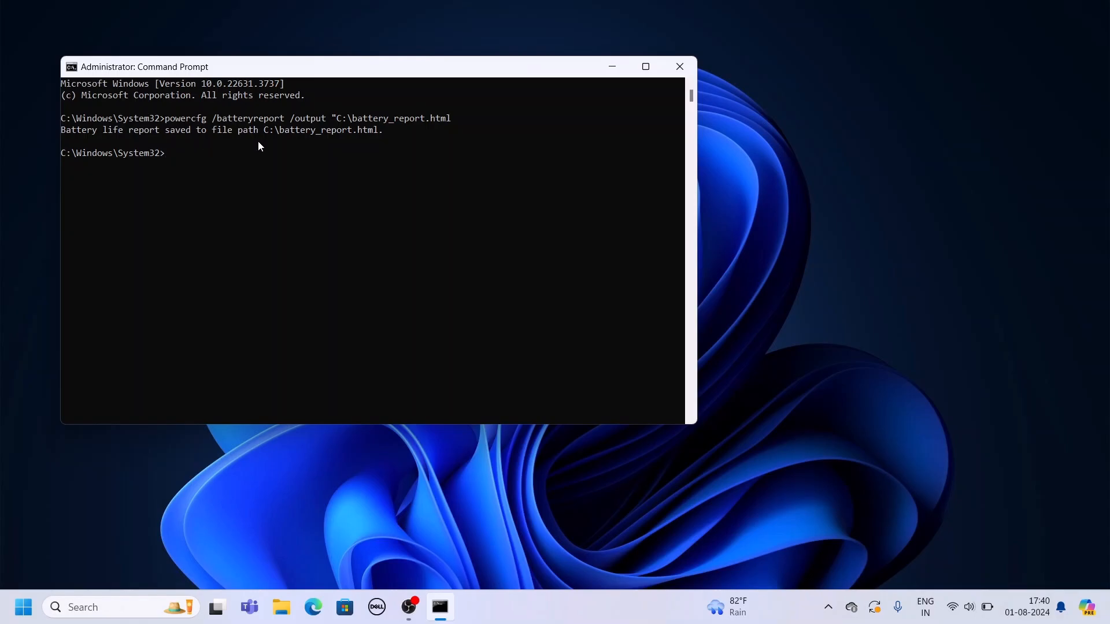
mouse_move(611, 66)
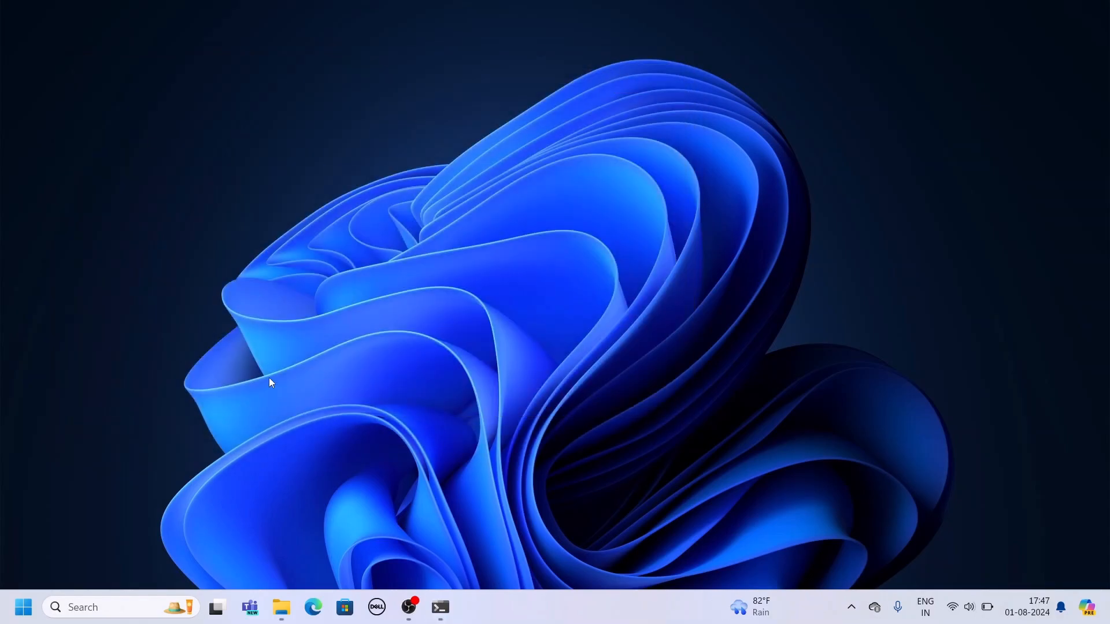
click(281, 607)
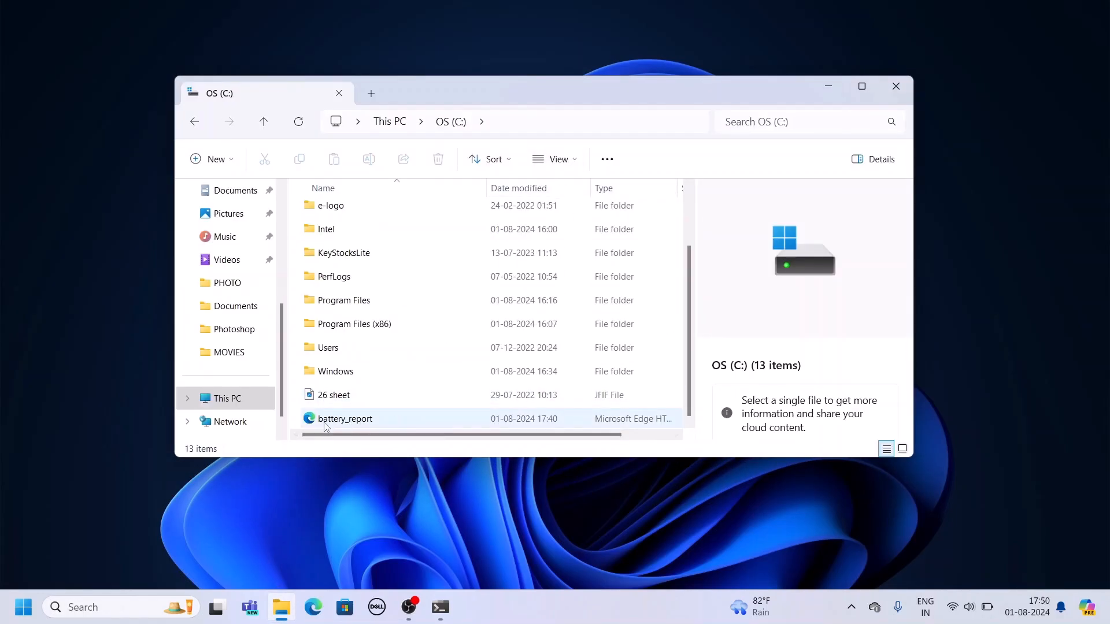
mouse_move(484, 426)
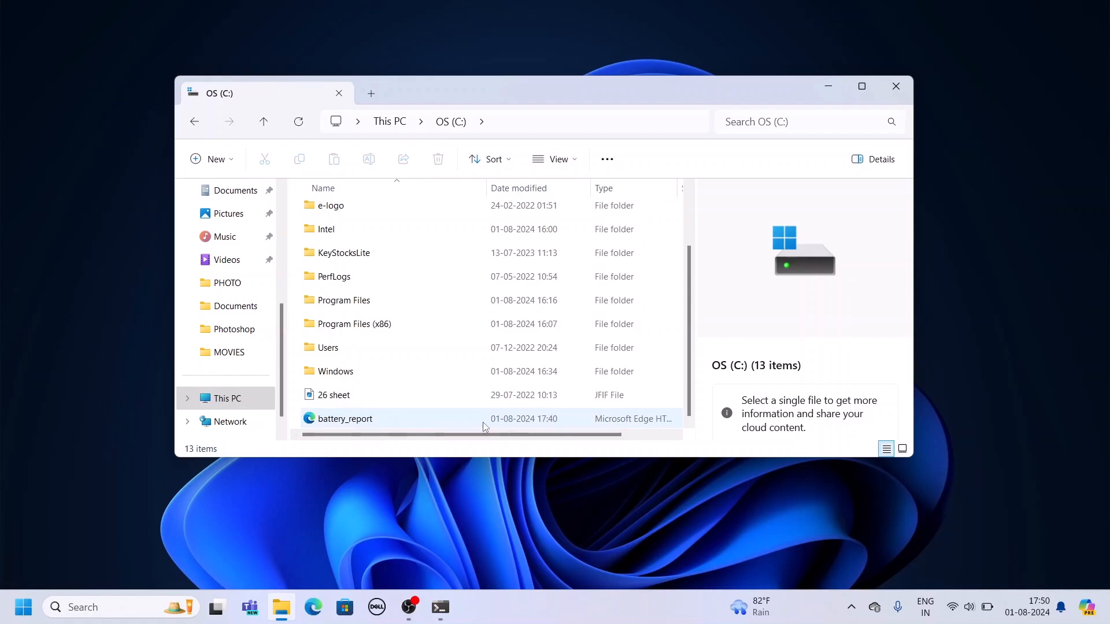
View battery_report in Edge showing design and full charge capacity of 40,196 mWh
double_click(345, 419)
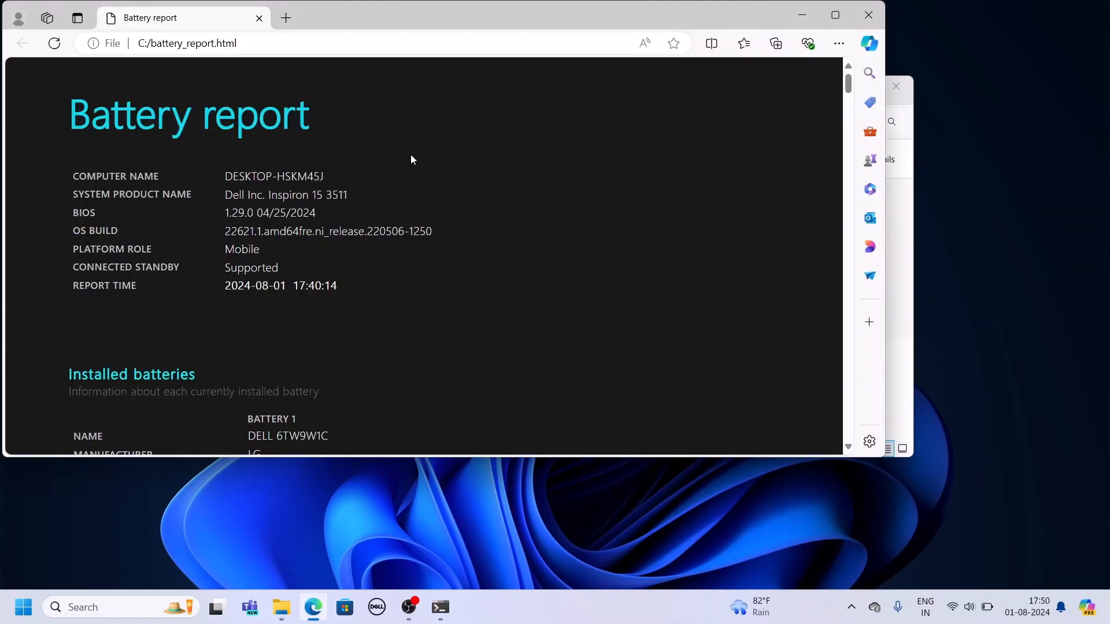
scroll(down, 3)
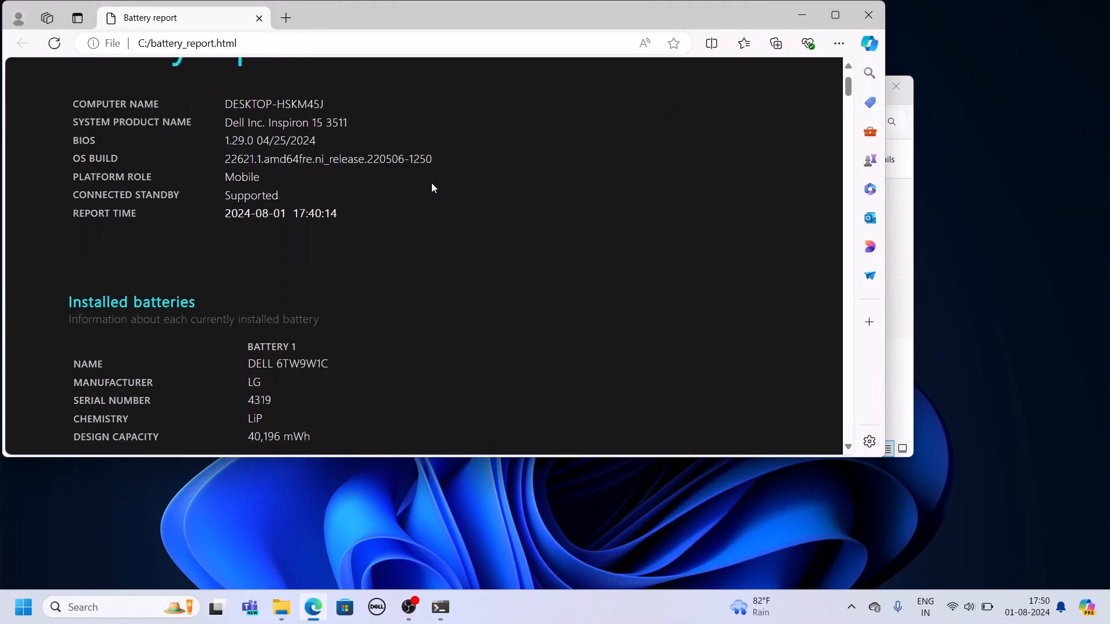
scroll(down, 3)
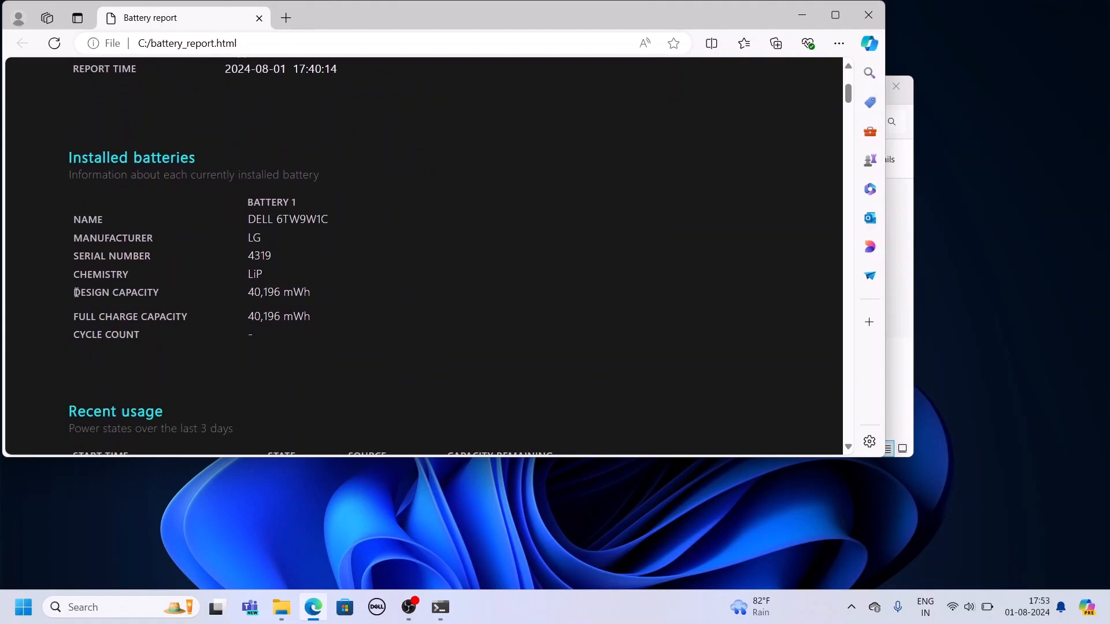
mouse_move(118, 310)
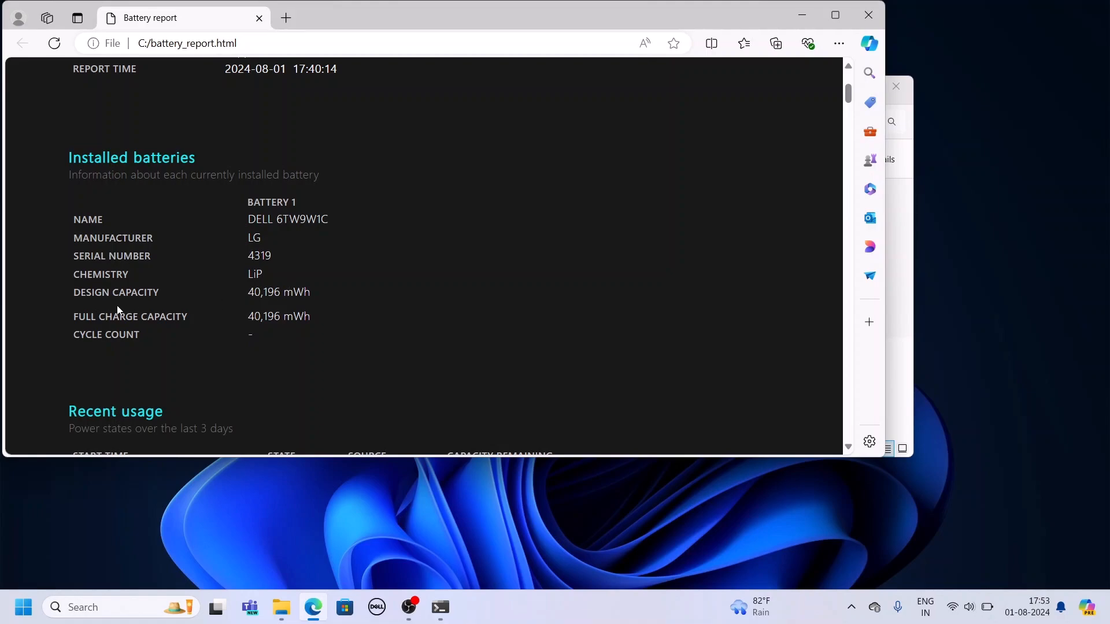
mouse_move(320, 316)
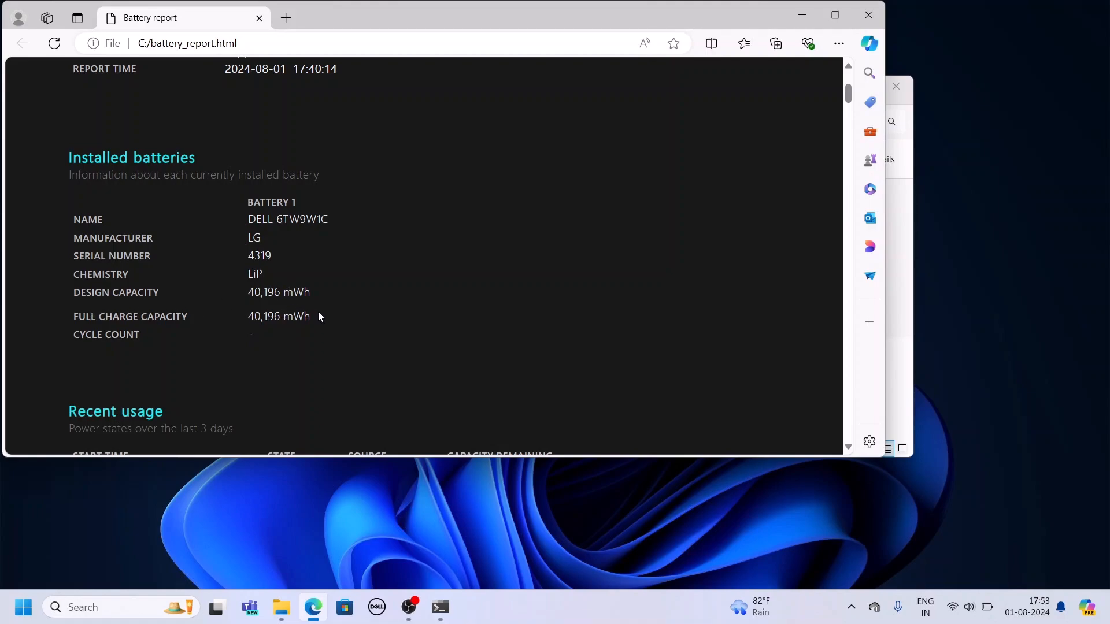
mouse_move(260, 317)
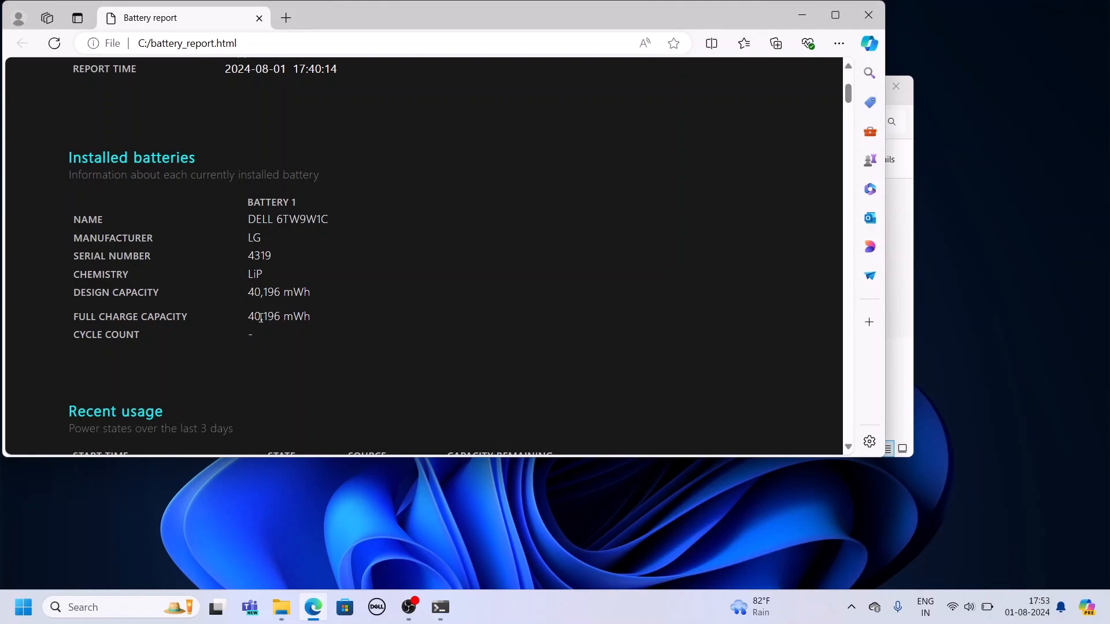
double_click(279, 291)
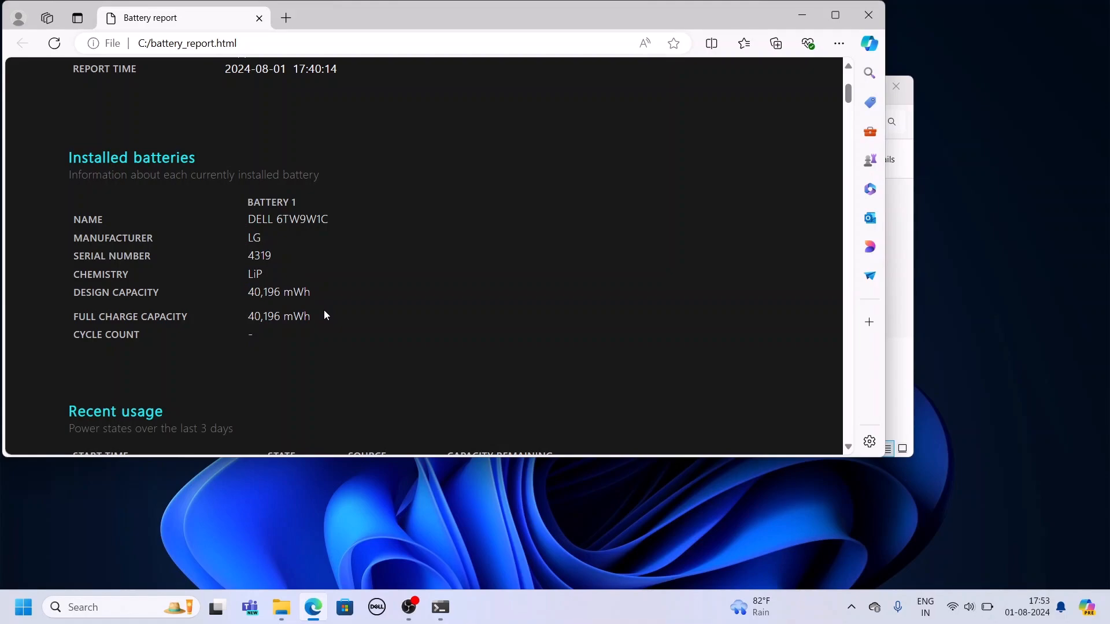
scroll(down, 3)
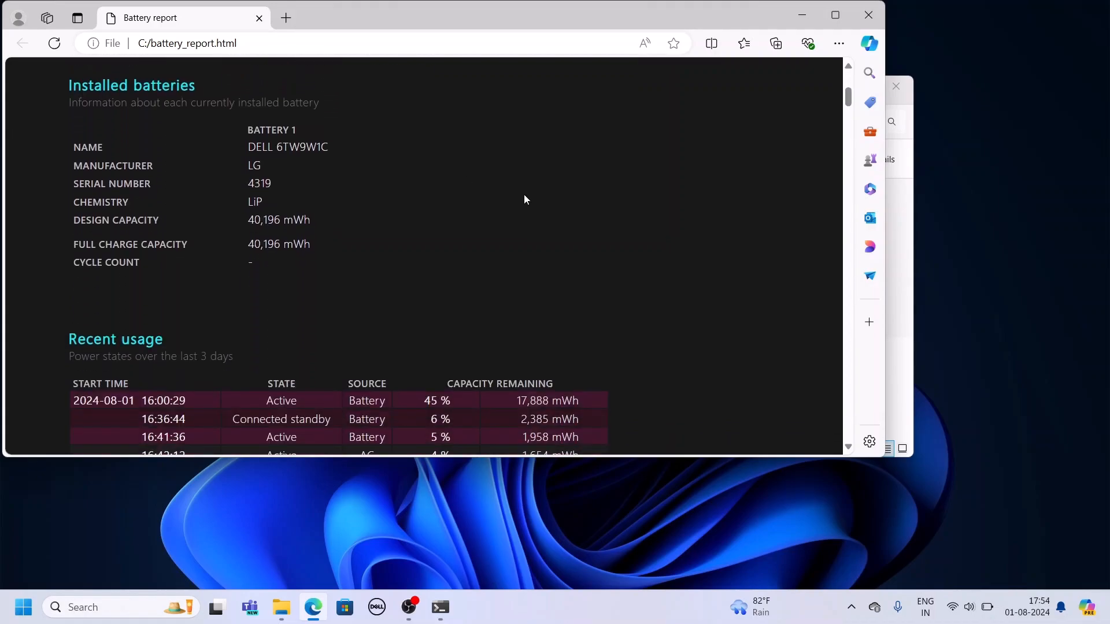